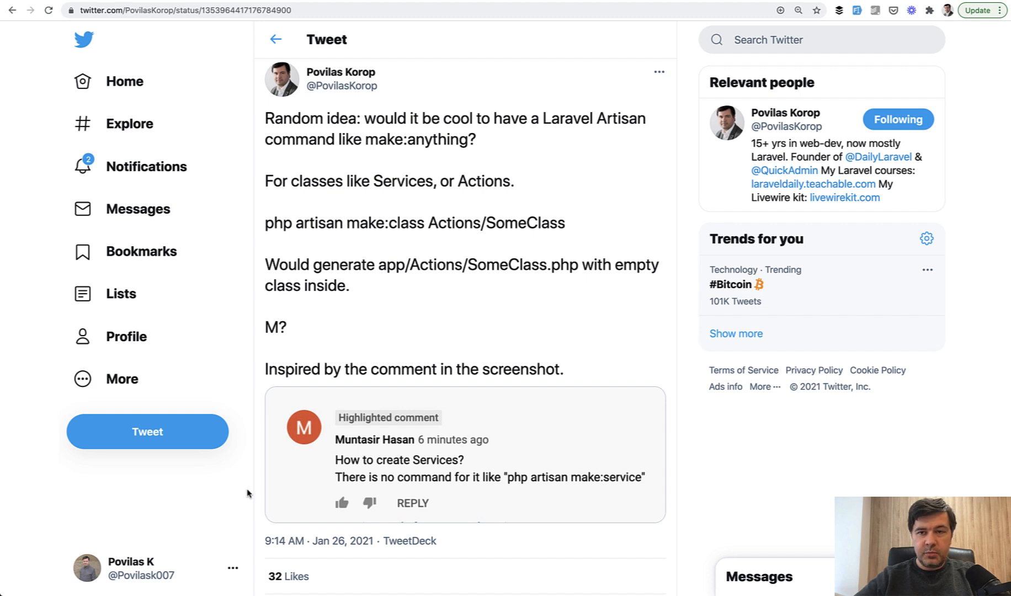
pyautogui.moveTo(282, 373)
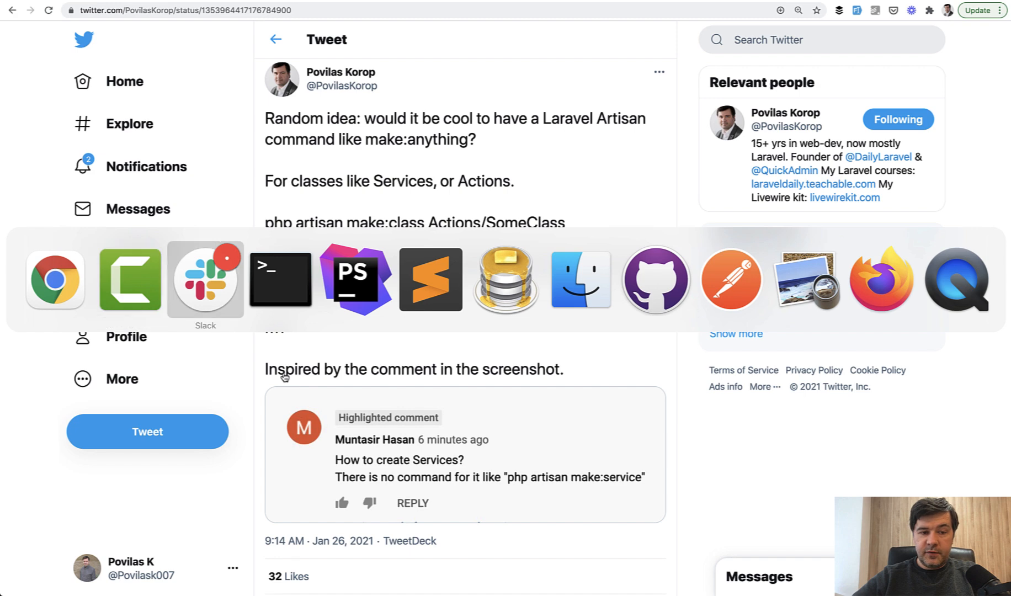
# - Run php artisan in Terminal and scroll the command list to the make: generators
pyautogui.click(280, 279)
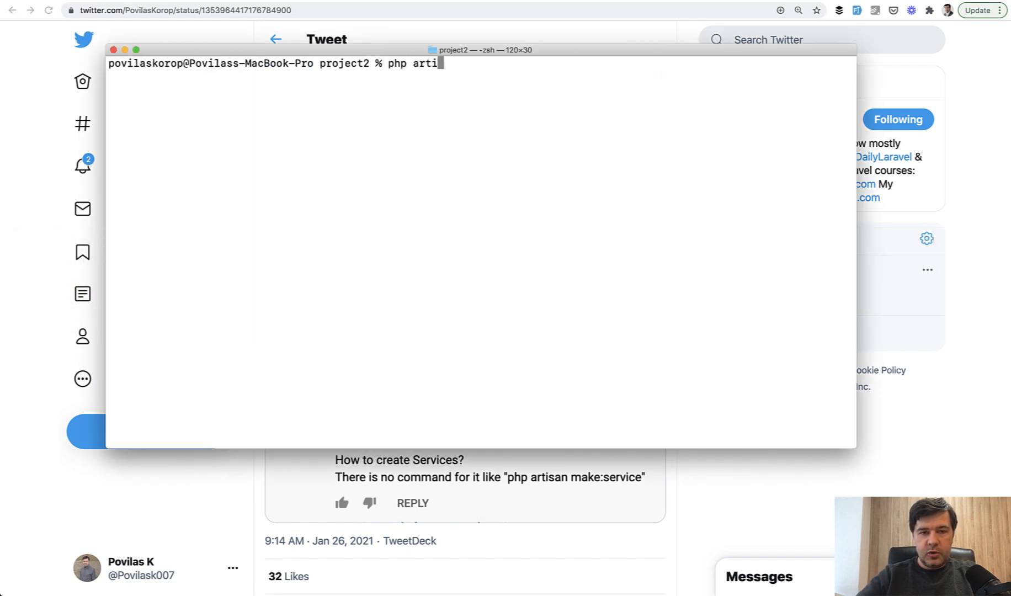
pyautogui.press('Return')
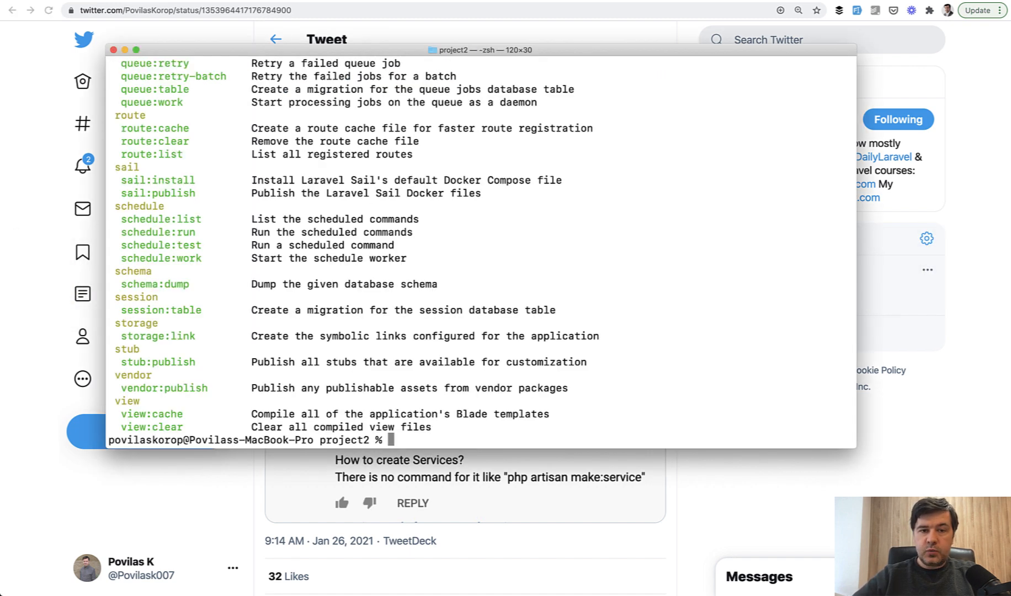
pyautogui.scroll(3)
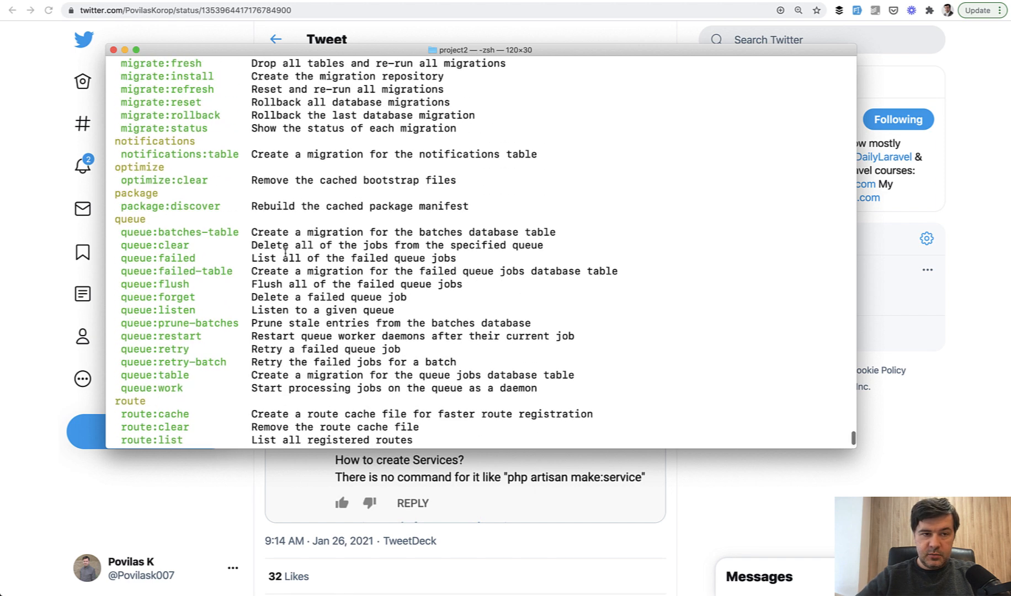
pyautogui.scroll(3)
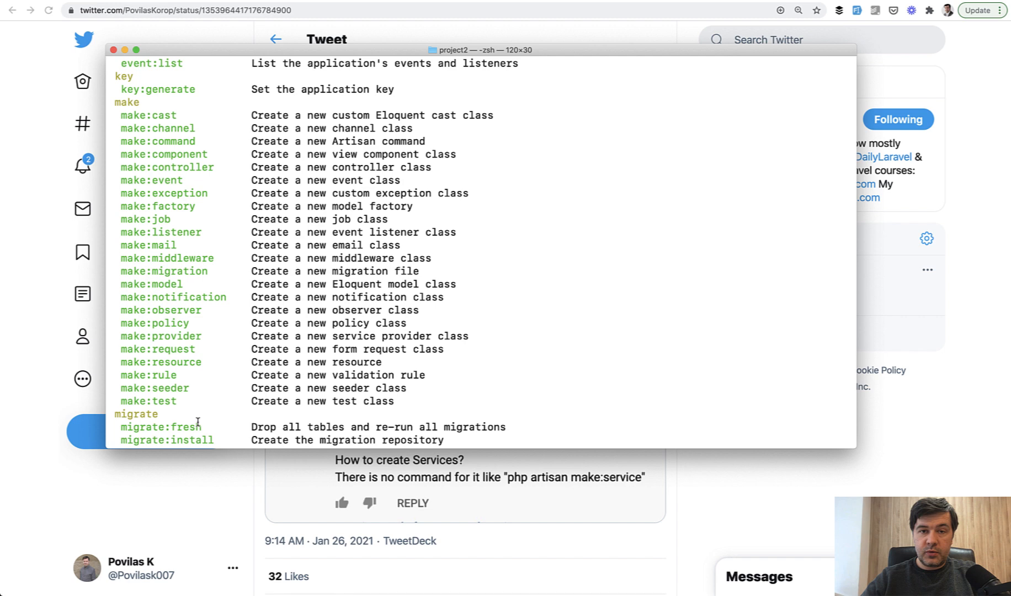
pyautogui.moveTo(407, 472)
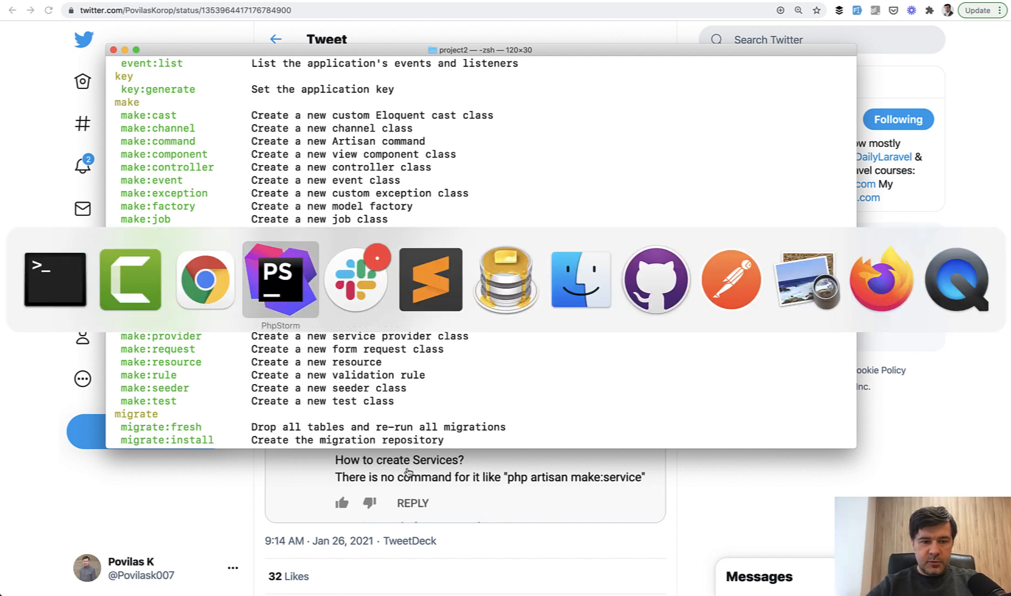
# - Switch to PhpStorm's project2 and select the app folder in the Project tree
pyautogui.click(280, 279)
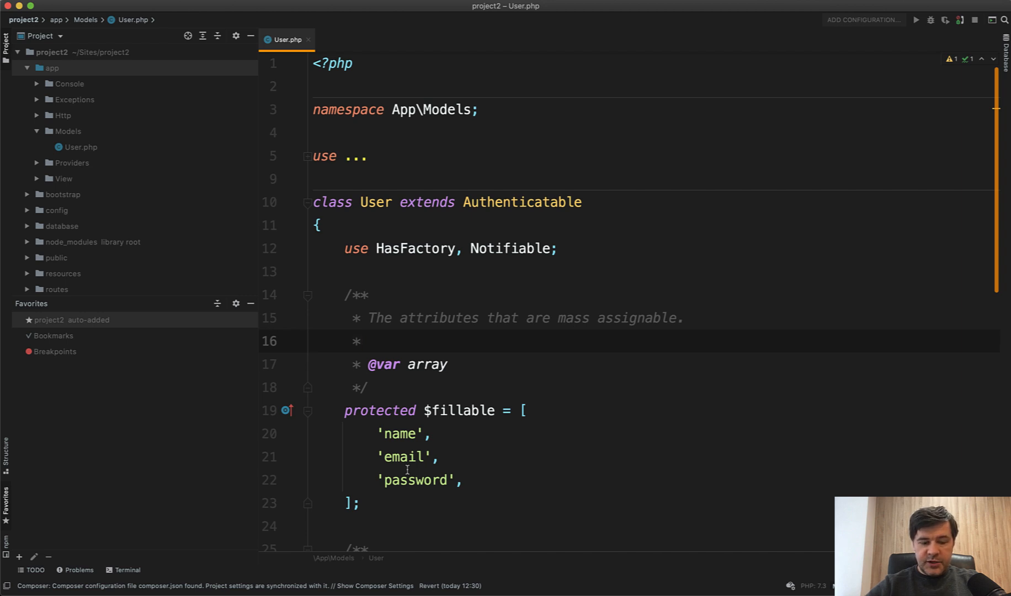
pyautogui.press('cmd+1')
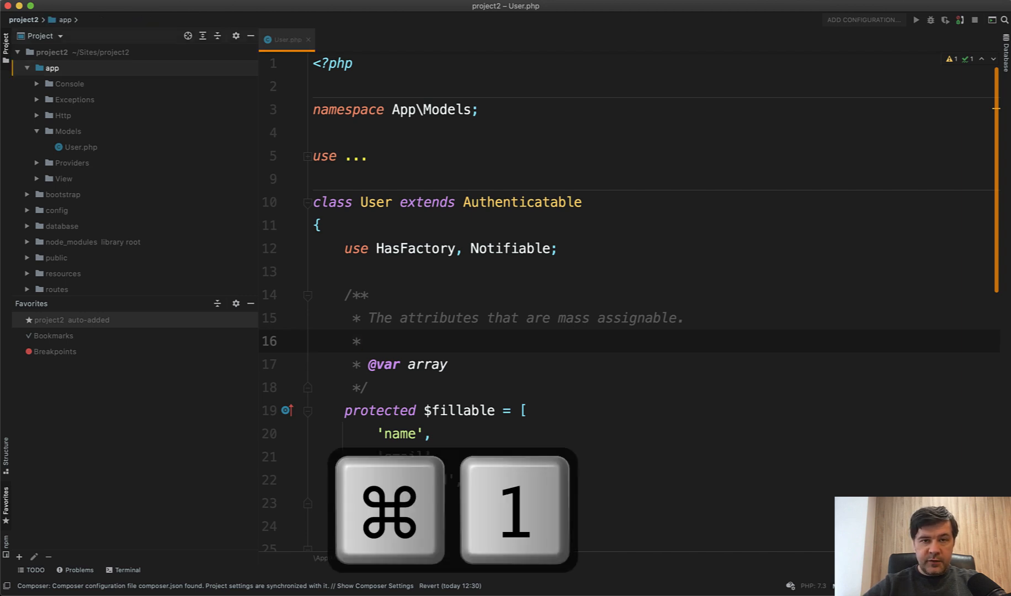
pyautogui.press('cmd+1')
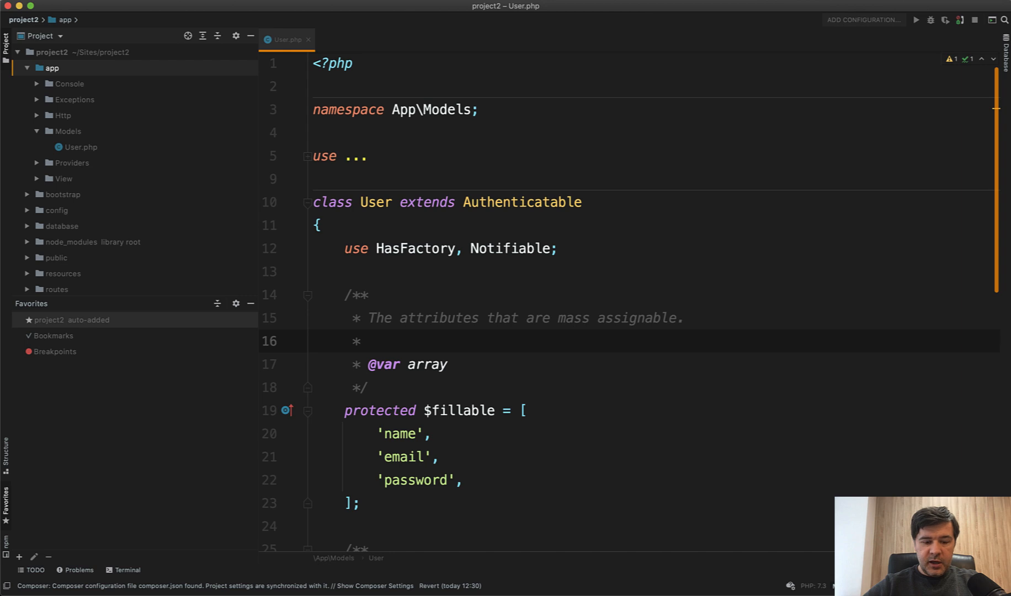
# - Create a new PHP class ReportService with namespace App\Services
pyautogui.press('cmd+n')
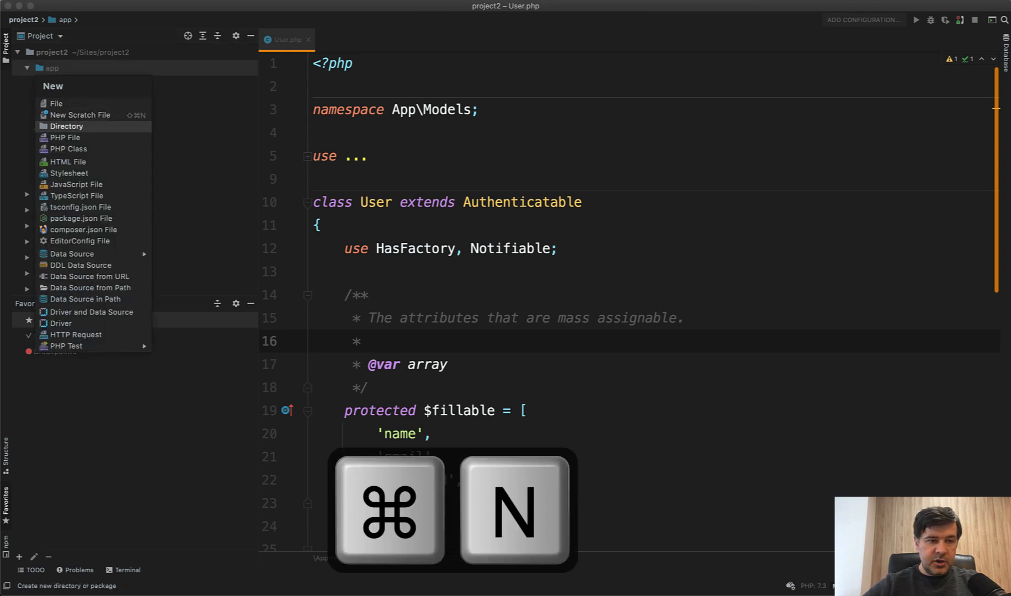
pyautogui.click(68, 148)
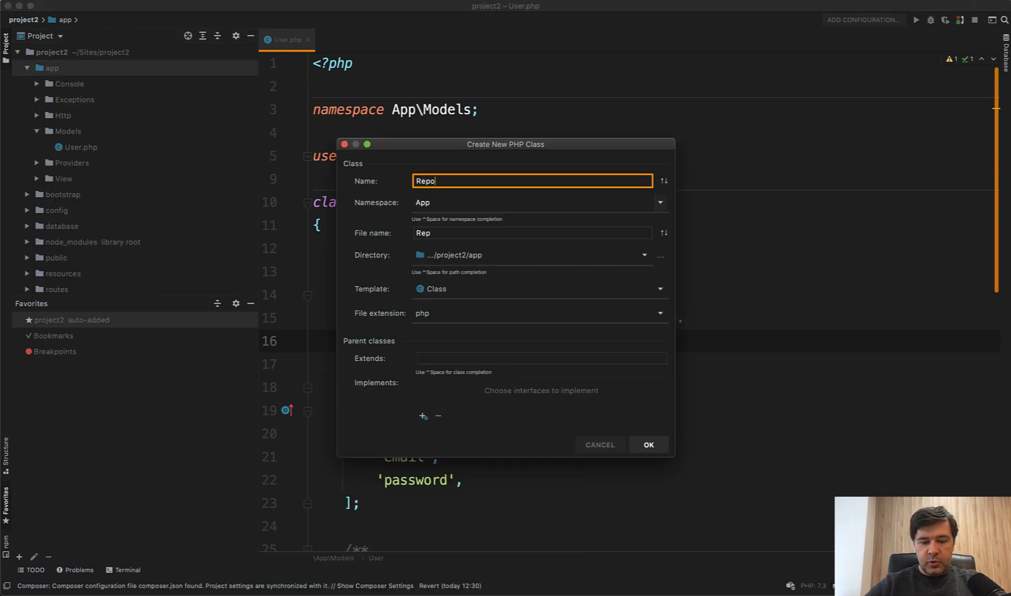
pyautogui.write('rtService')
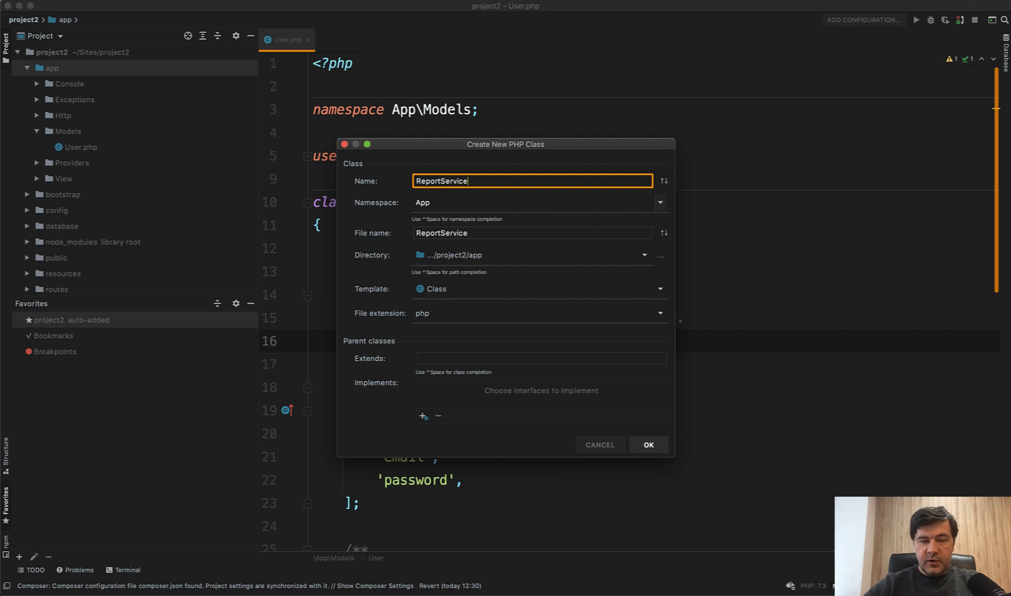
pyautogui.click(535, 202)
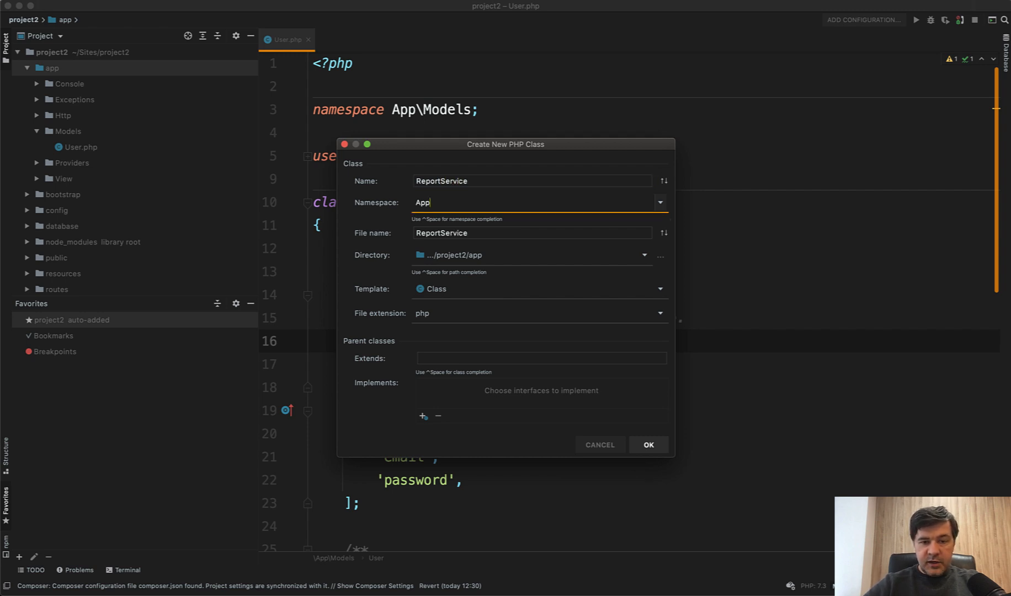
pyautogui.write('\\Services')
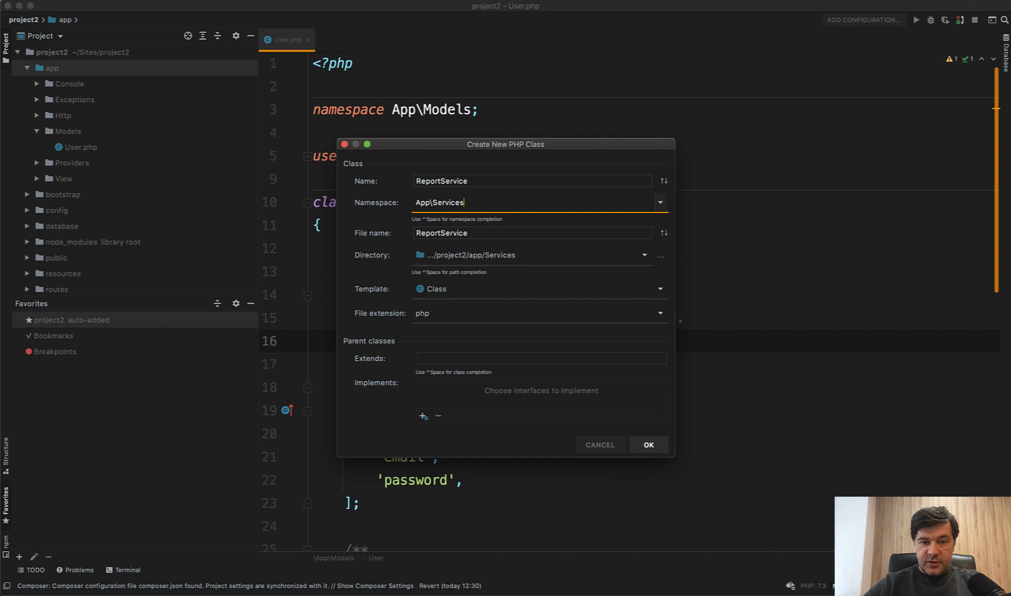
pyautogui.moveTo(448, 319)
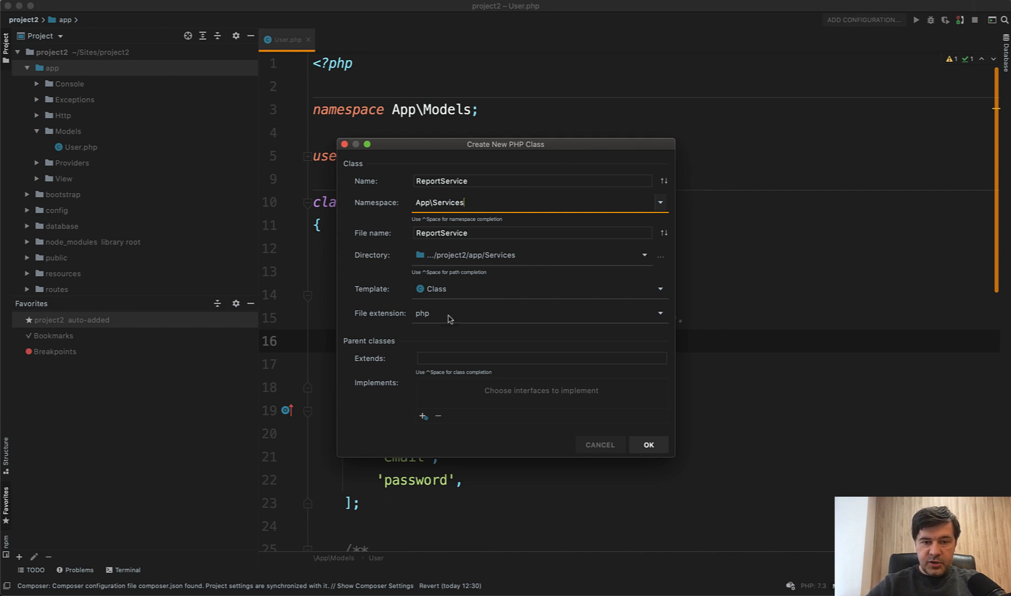
pyautogui.click(648, 445)
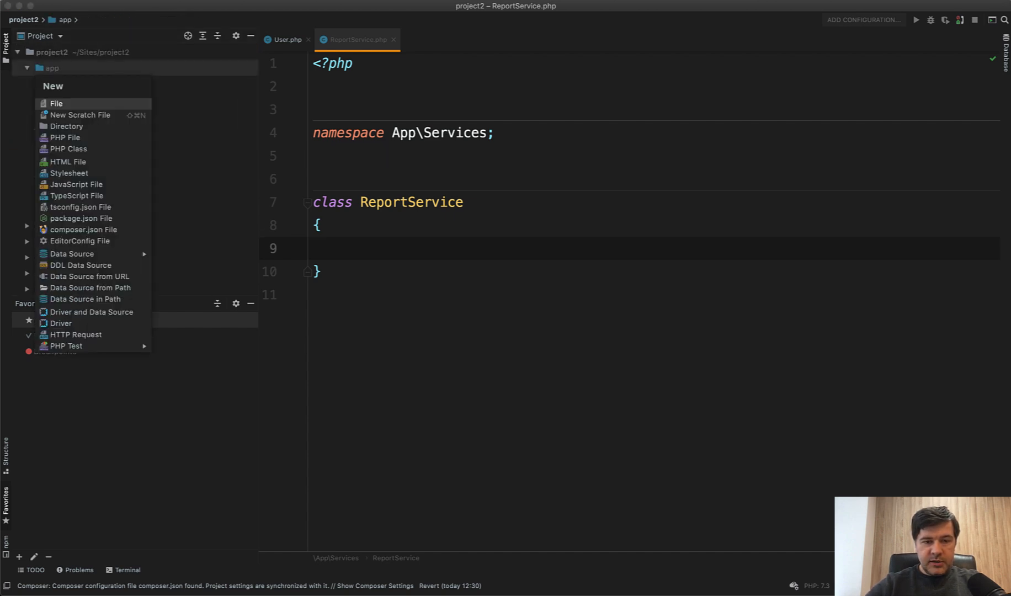
# - Create a new PHP trait FileUpload in the App\Traits namespace
pyautogui.click(67, 148)
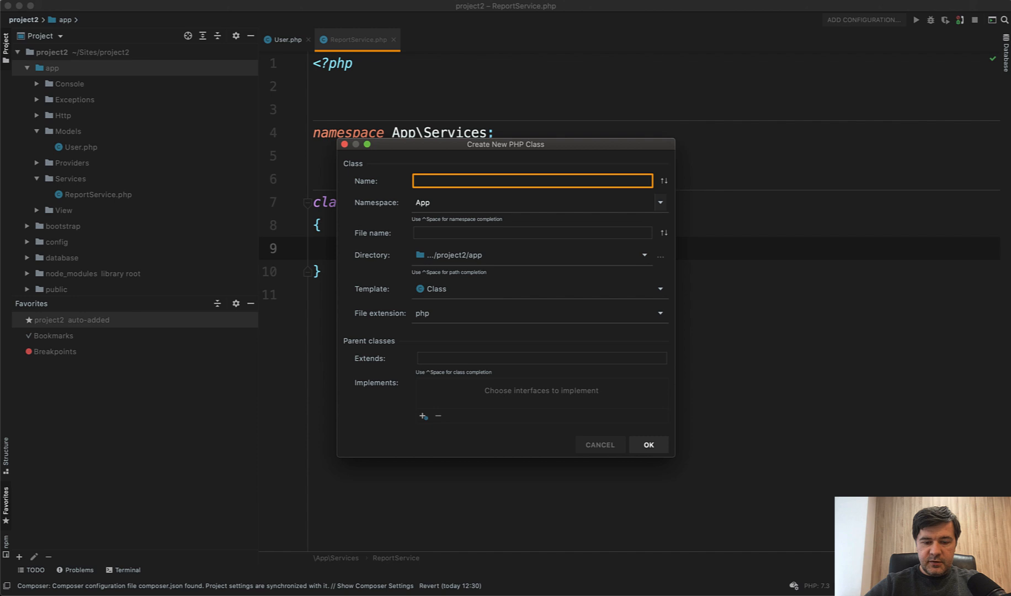
pyautogui.write('FileUpload')
pyautogui.click(540, 203)
pyautogui.write('\\Trait')
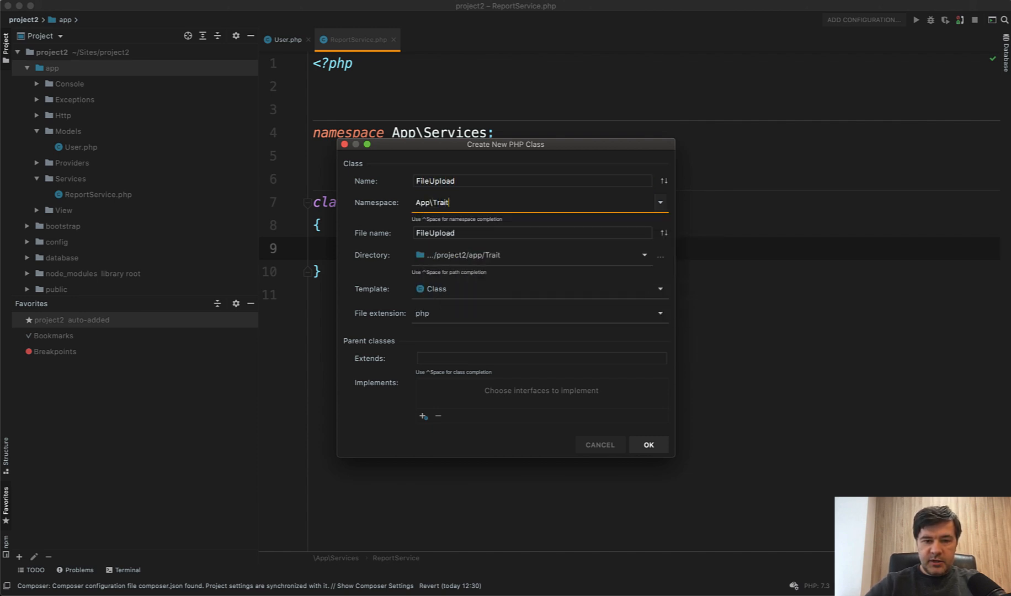
pyautogui.click(658, 288)
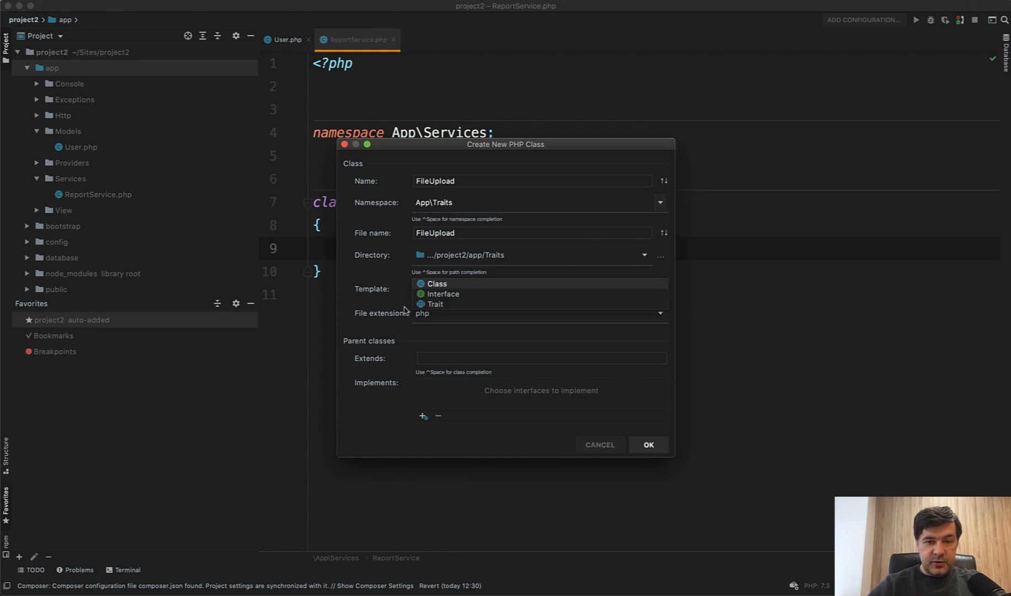
pyautogui.click(436, 303)
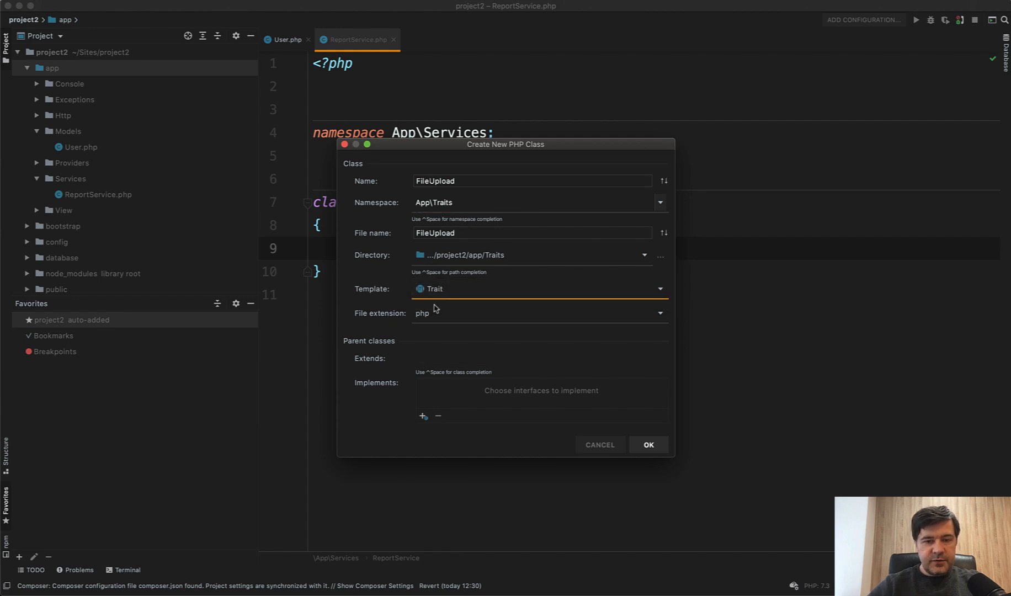
pyautogui.click(648, 445)
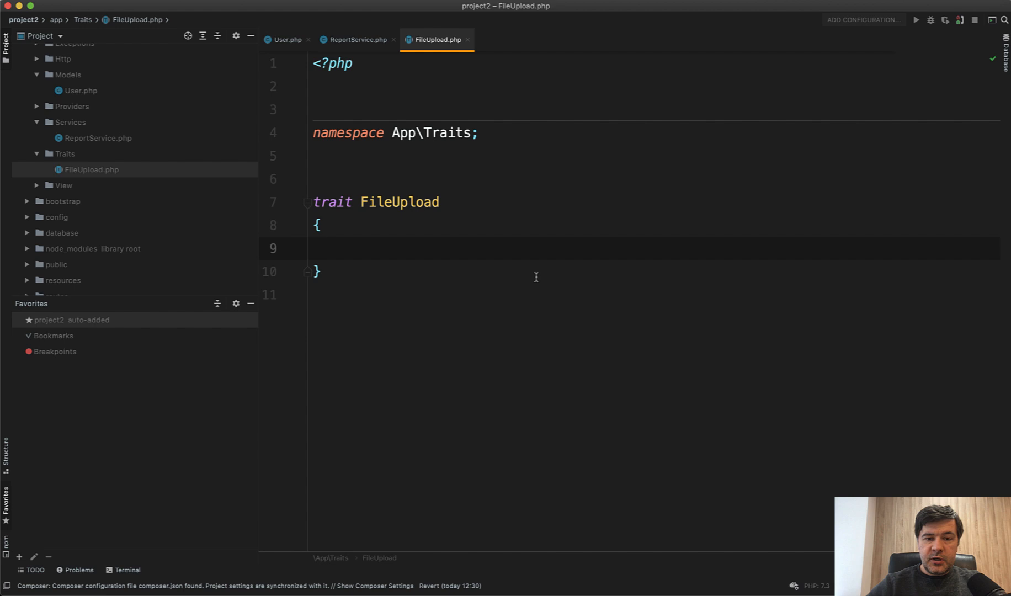
# - Review the empty FileUpload trait body and bring up the IDE settings
pyautogui.doubleClick(399, 202)
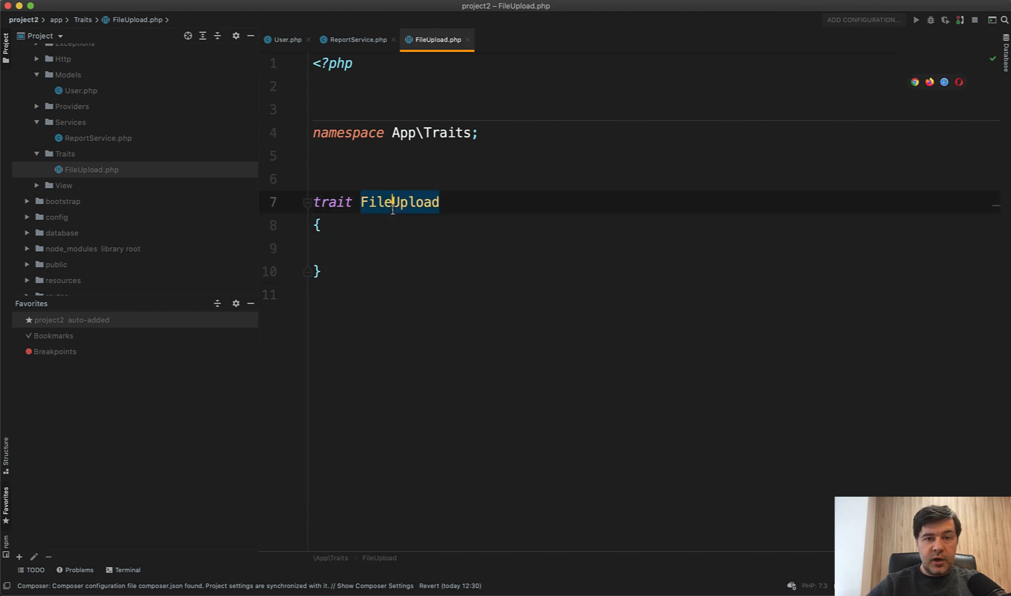
pyautogui.click(384, 250)
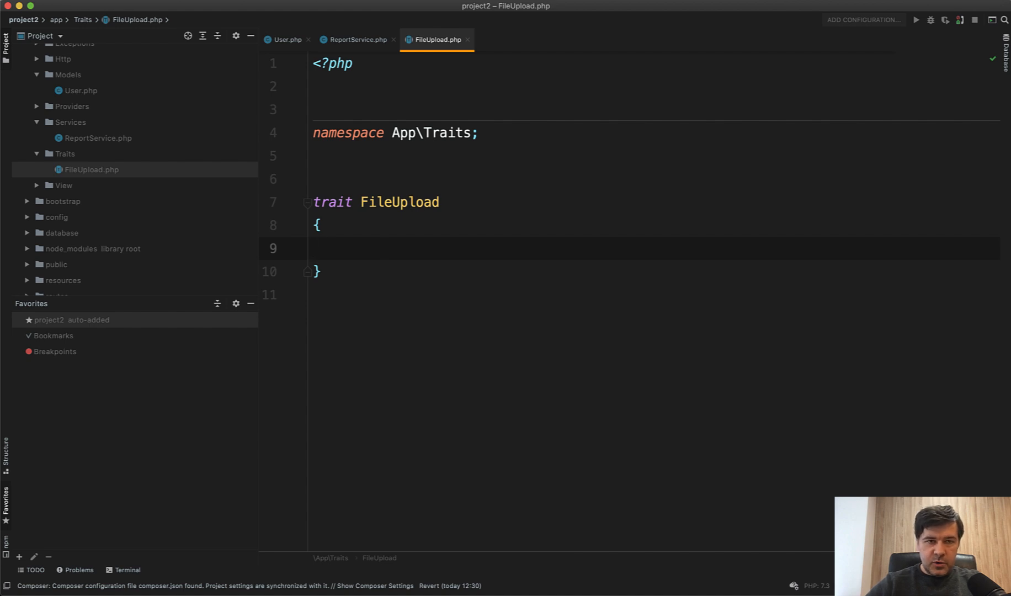
pyautogui.press('cmd+,')
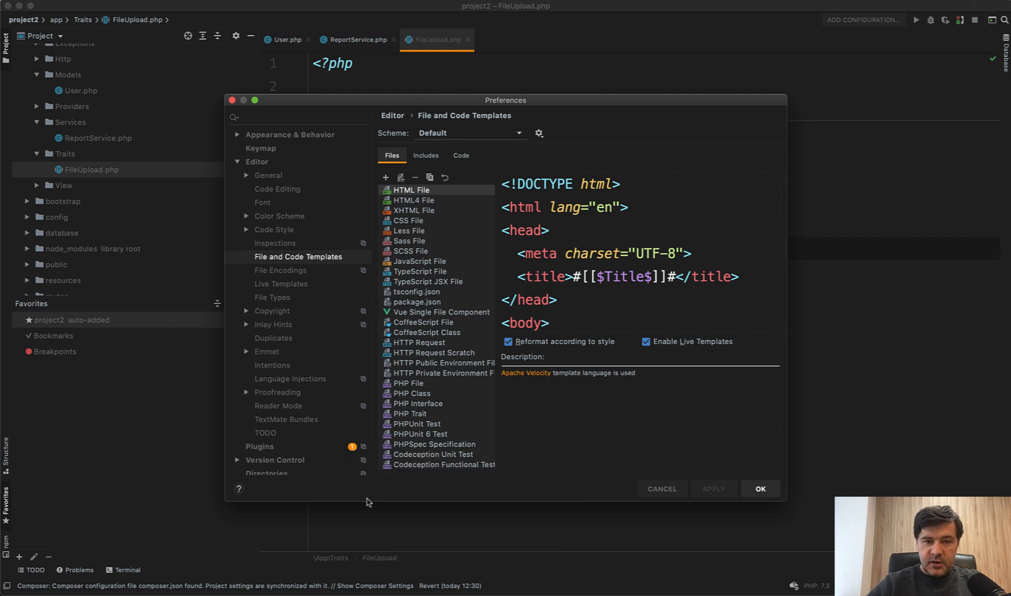
pyautogui.moveTo(262, 179)
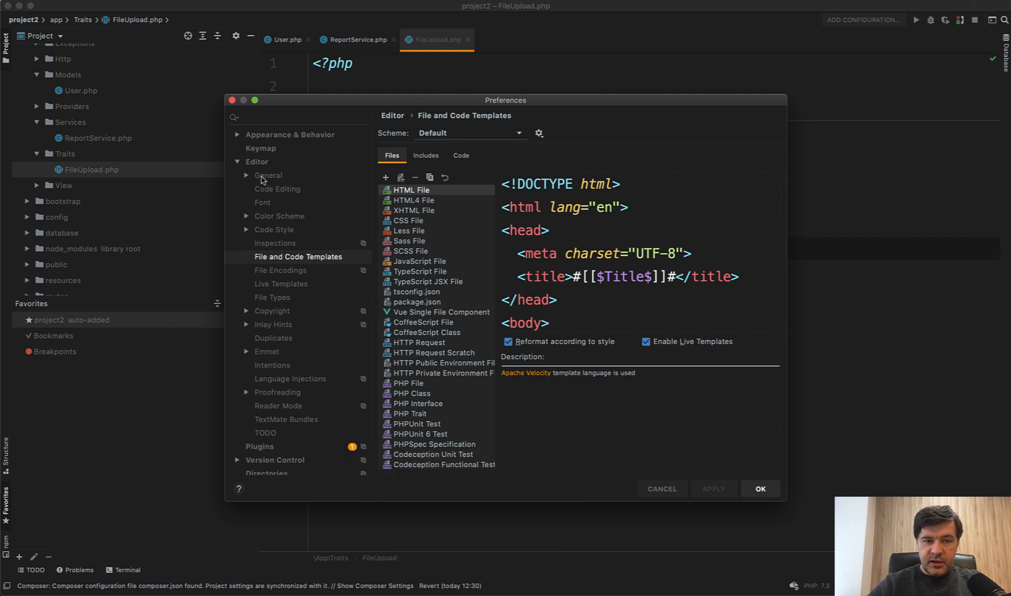
# - Select the PHP Class file template under Editor > File and Code Templates
pyautogui.scroll(-3)
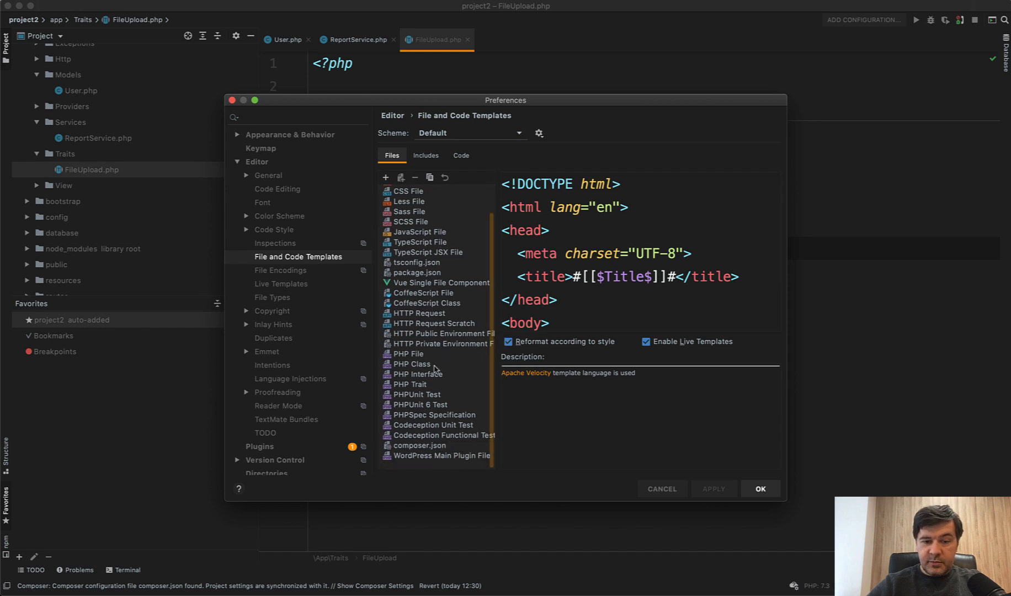
pyautogui.click(411, 363)
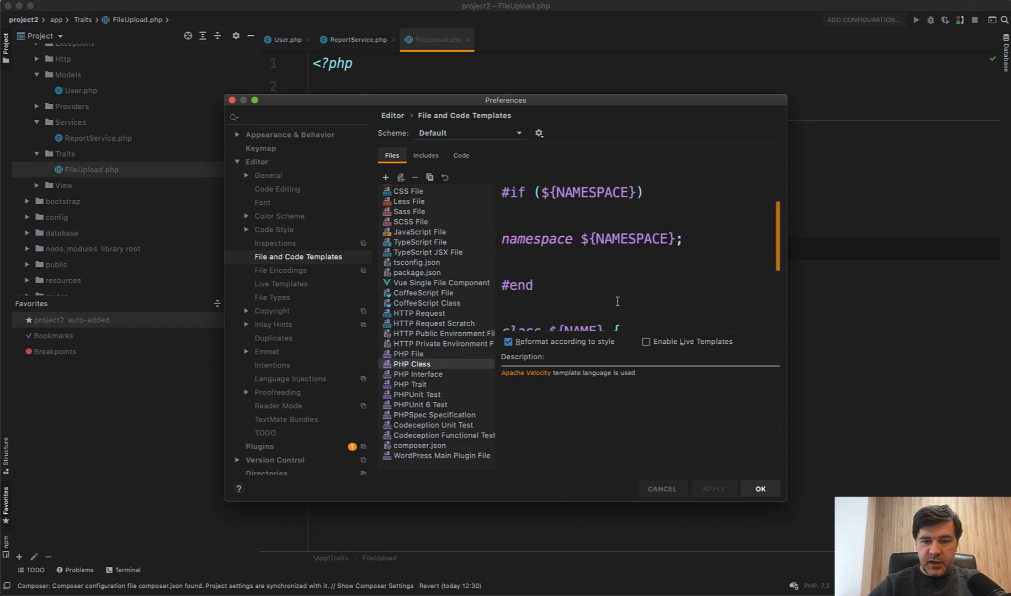
pyautogui.scroll(-3)
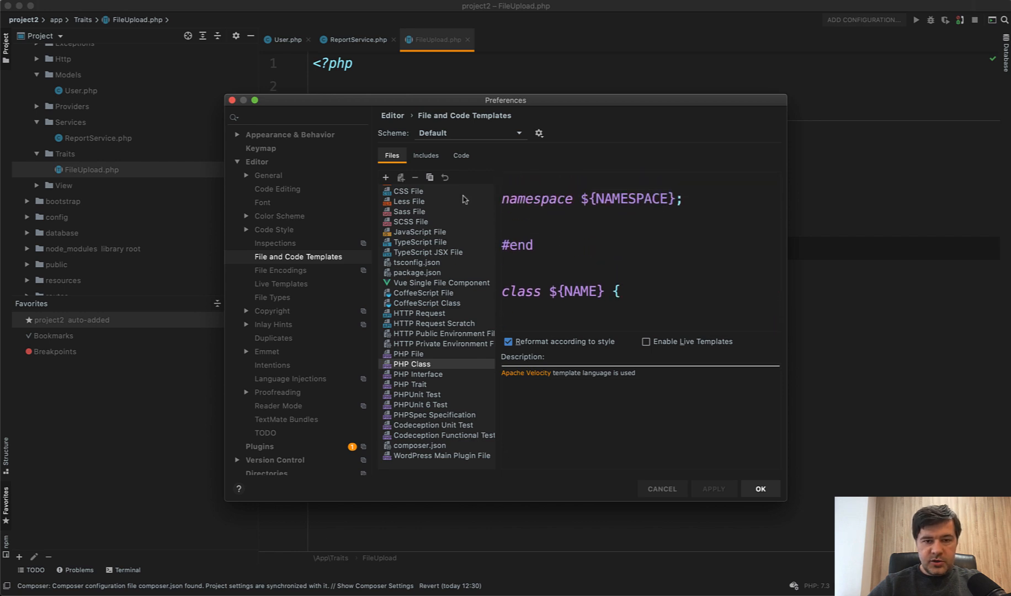
# - Add a PHP Action template: namespace App\Actions, class ${NAME} with an empty handle() method, and save it
pyautogui.click(385, 178)
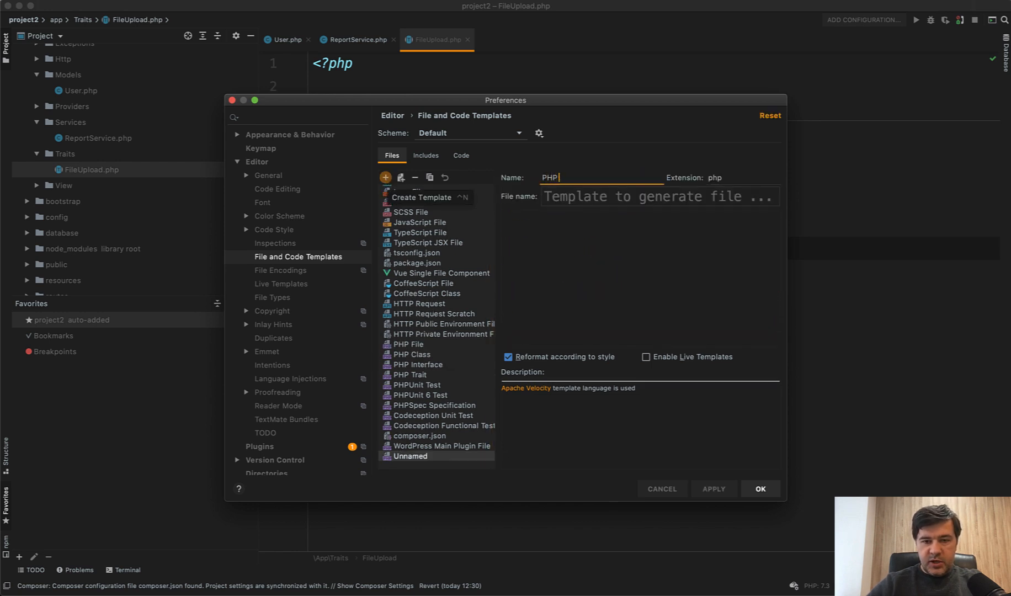
pyautogui.write('Action')
pyautogui.click(640, 279)
pyautogui.write('<?php')
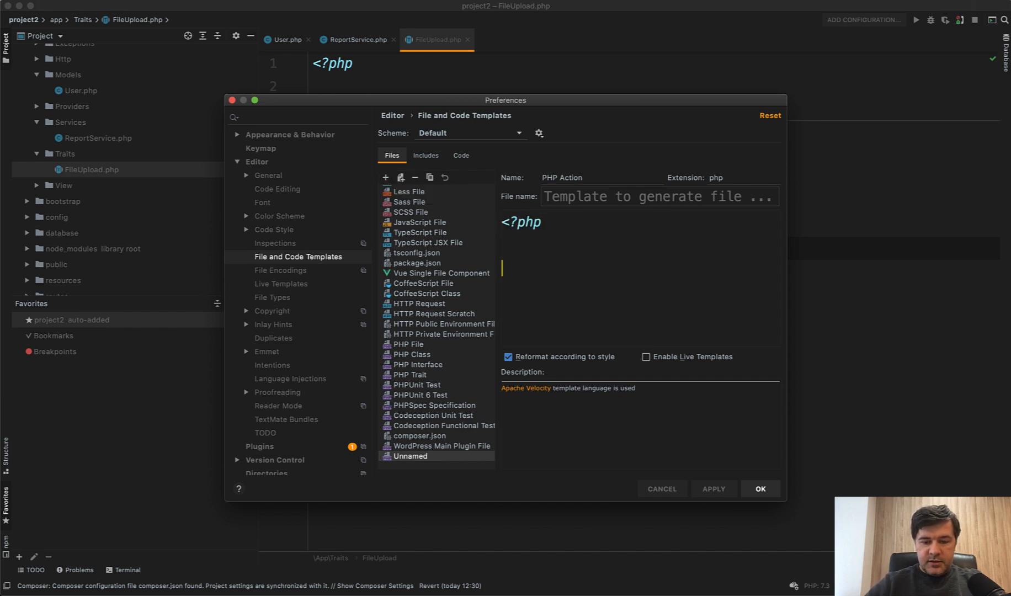
pyautogui.write('namespace App\\')
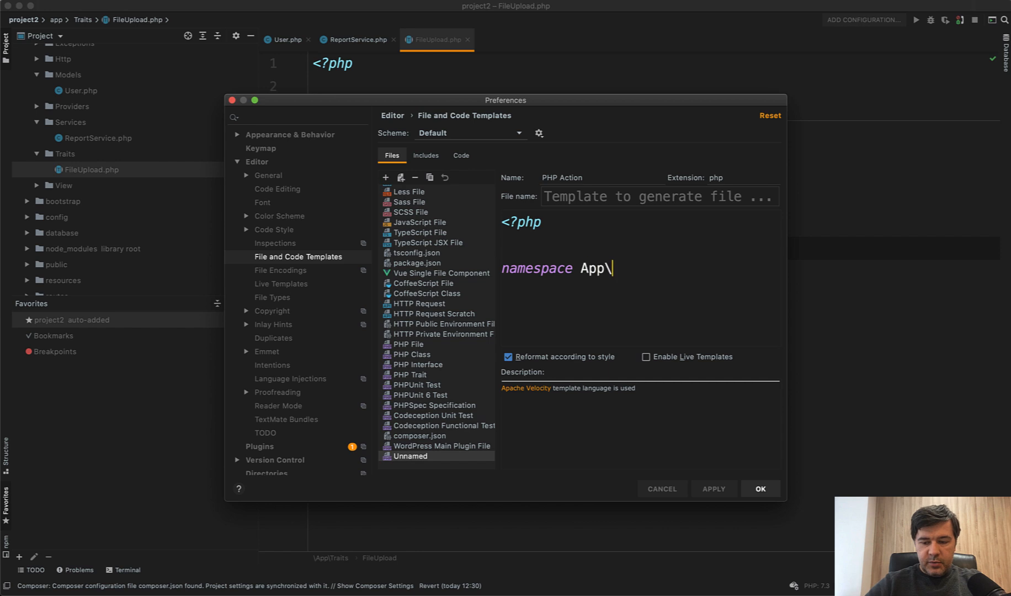
pyautogui.write('Actions;')
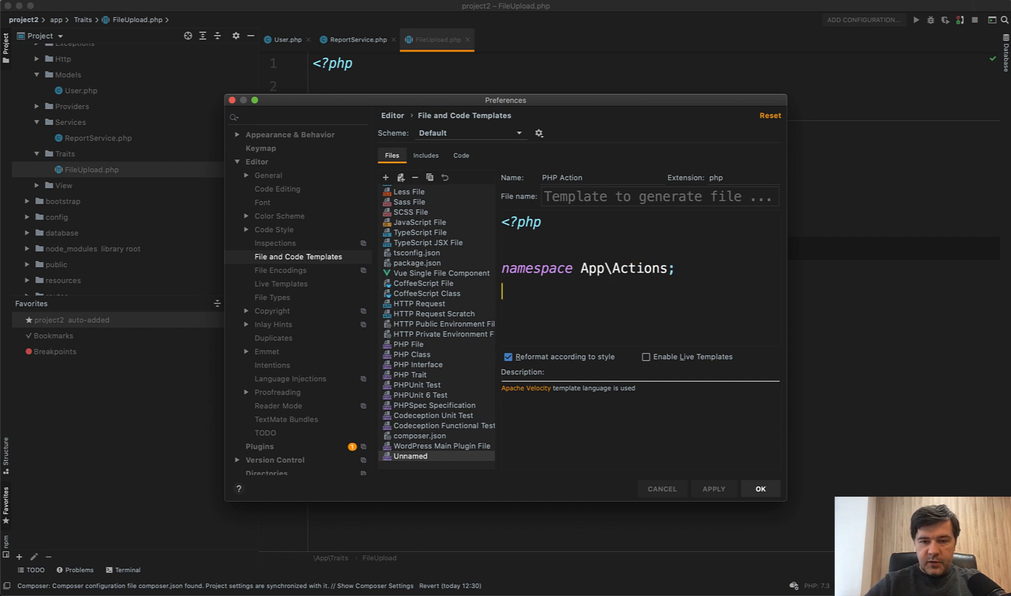
pyautogui.write('class')
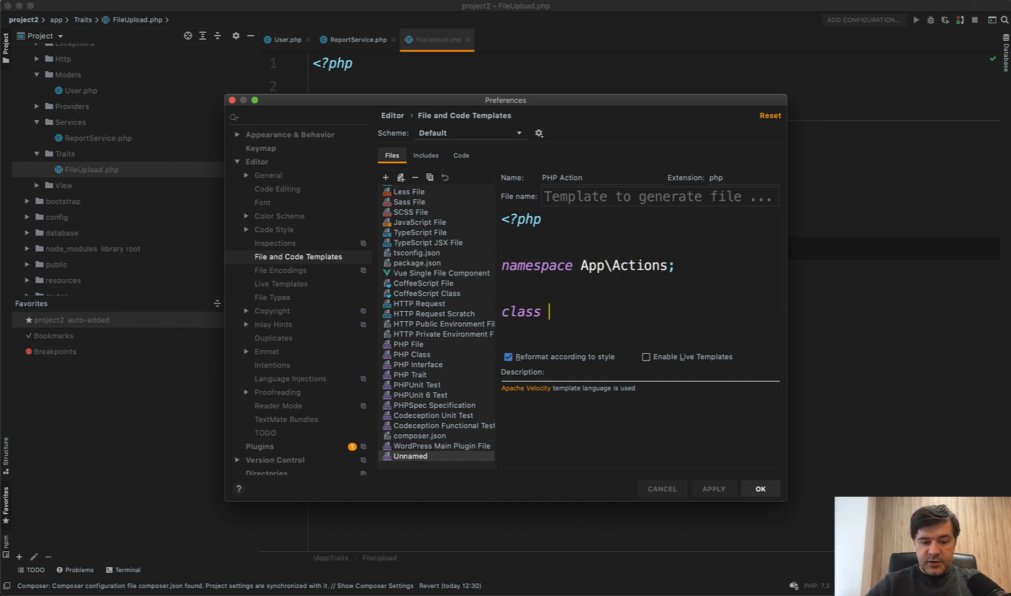
pyautogui.write('${NAME} {')
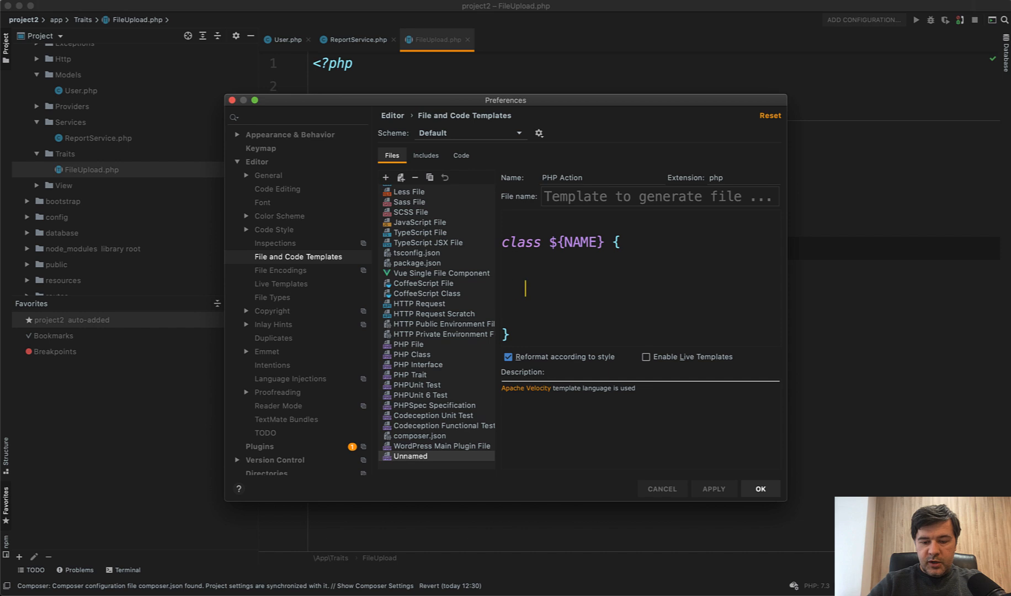
pyautogui.write('public function handle(')
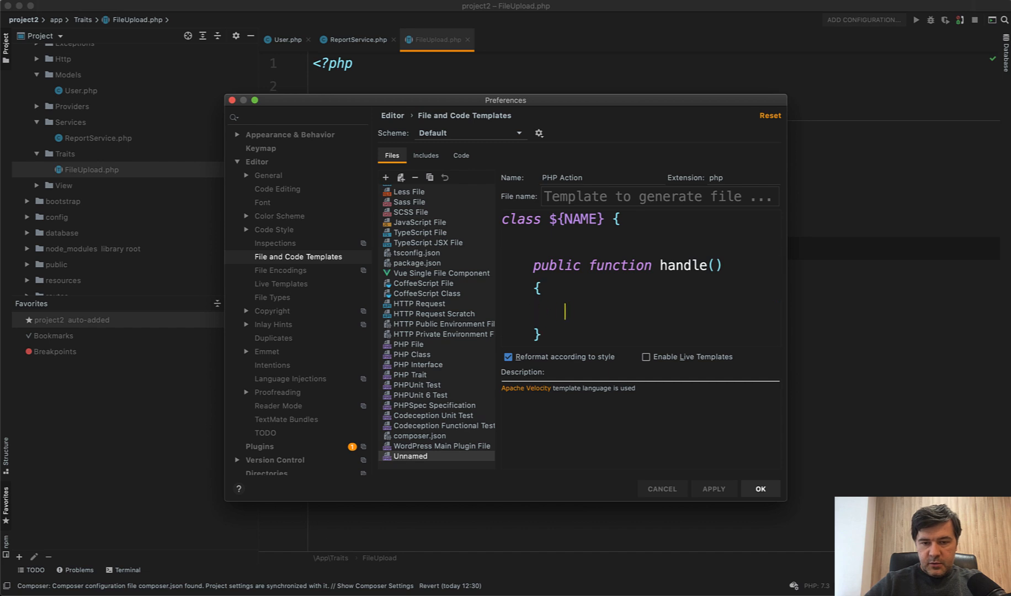
pyautogui.write('//')
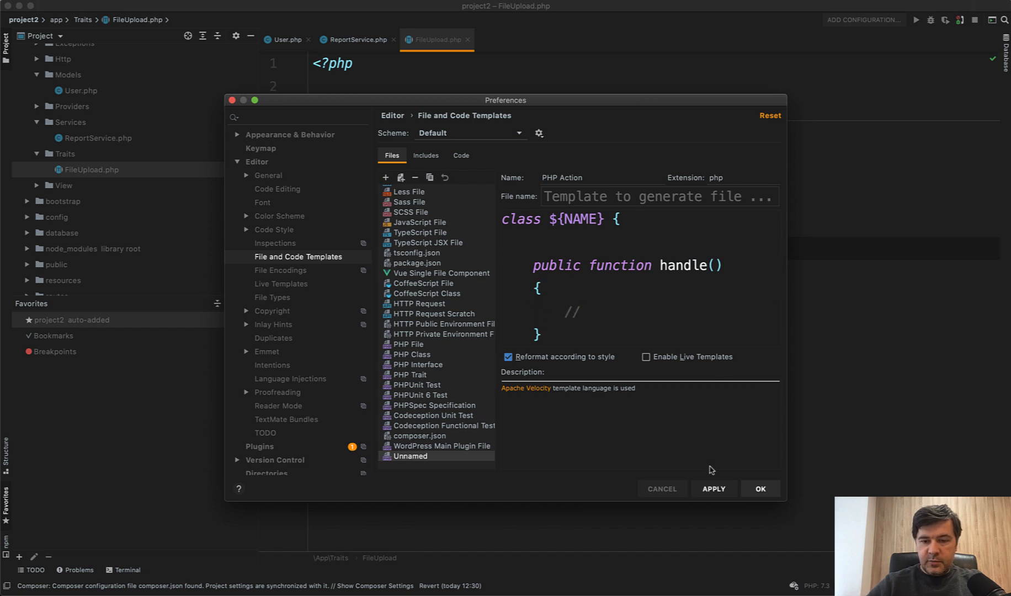
pyautogui.click(759, 488)
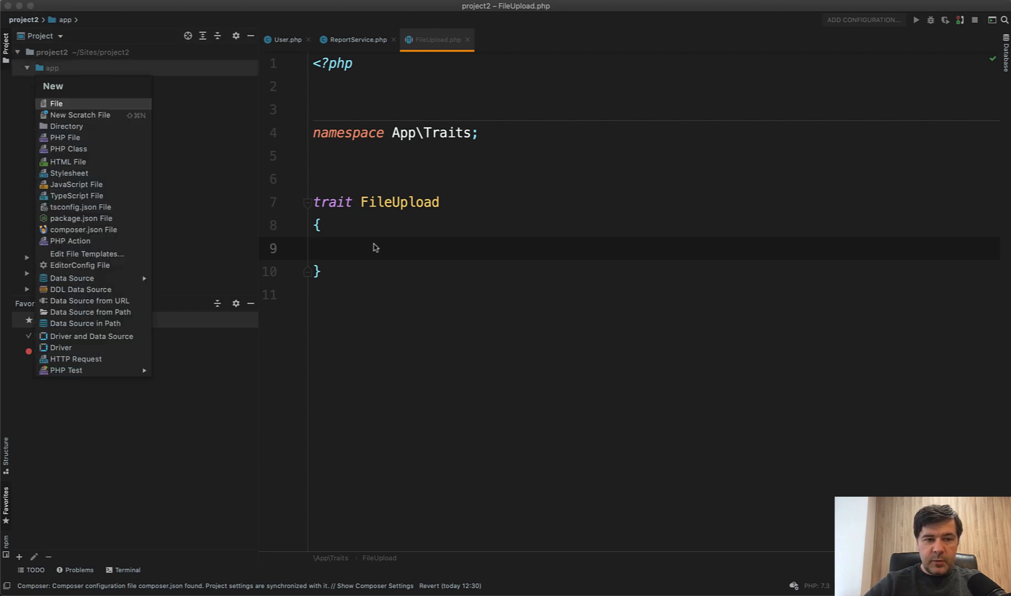
# - Create an Actions directory under app and generate SendEmail from the PHP Action template
pyautogui.click(66, 125)
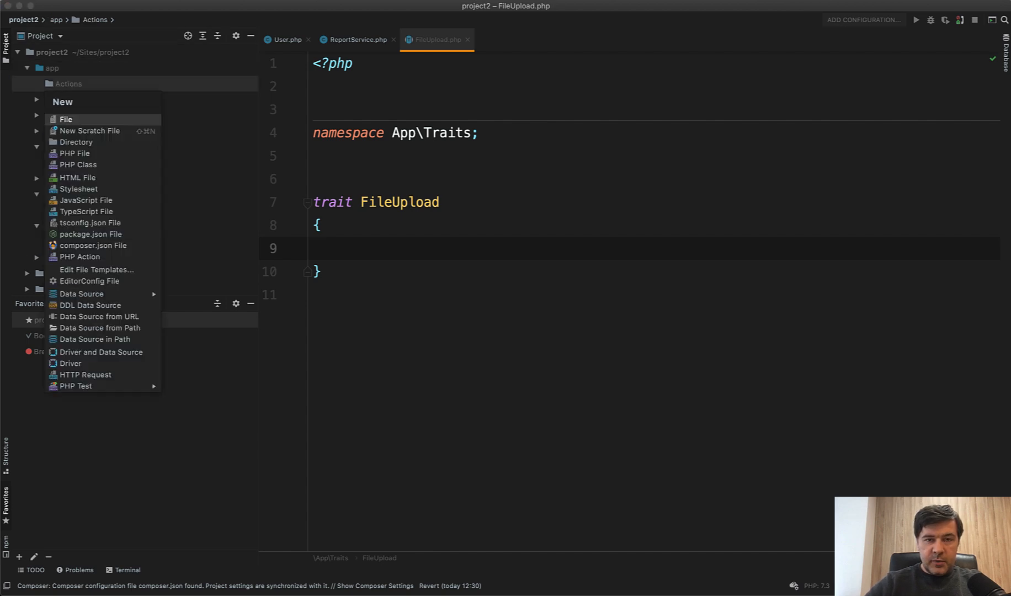
pyautogui.moveTo(90, 233)
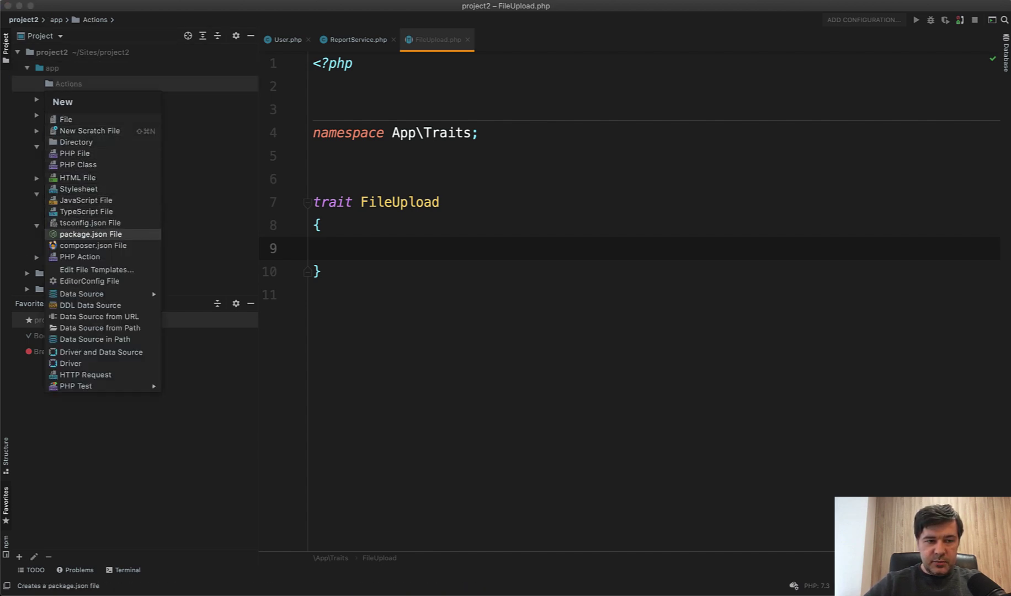
pyautogui.click(80, 256)
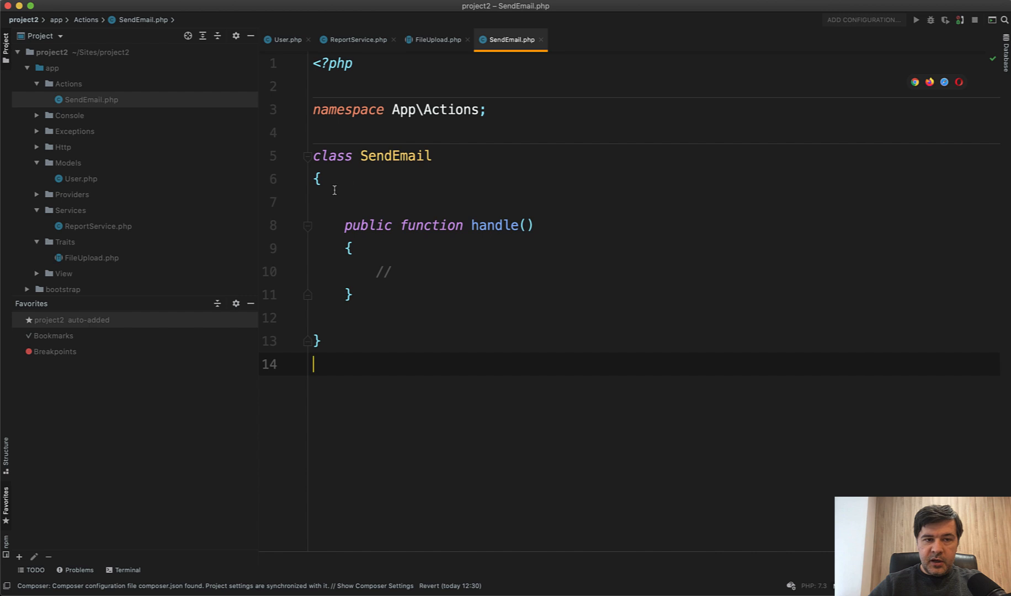
pyautogui.moveTo(417, 206)
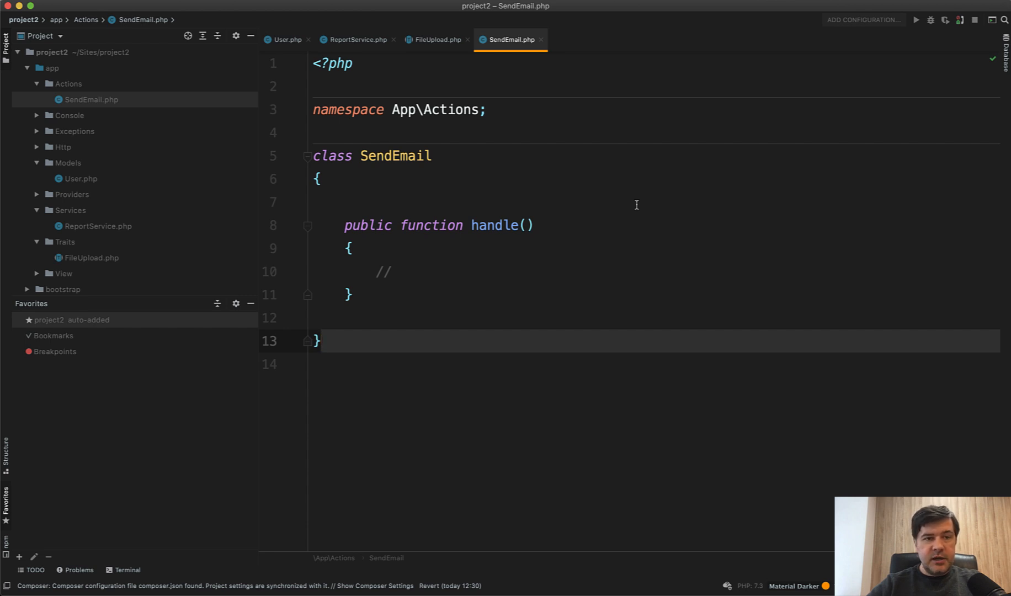
pyautogui.click(320, 341)
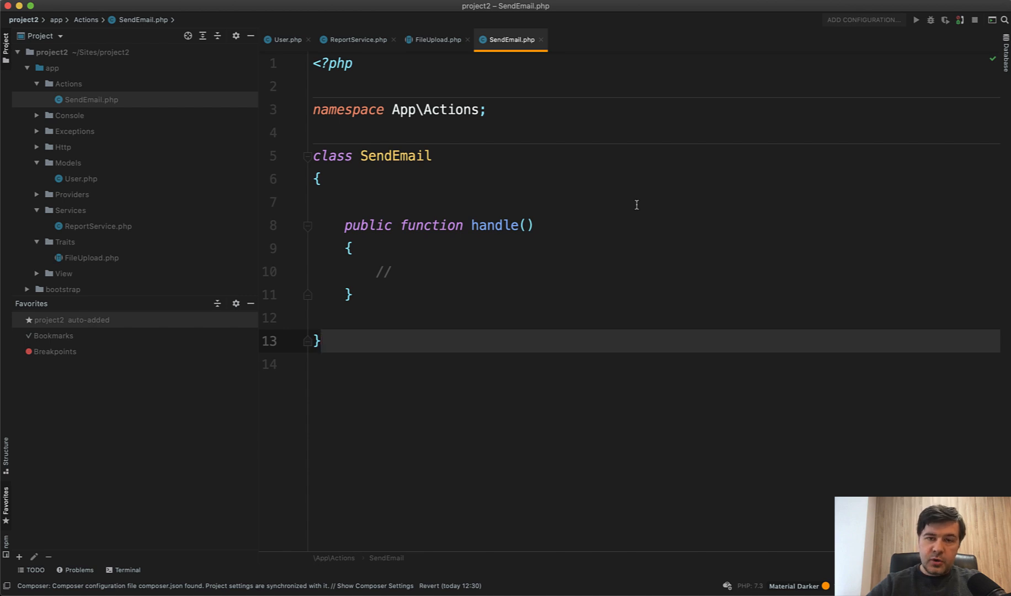
pyautogui.click(320, 341)
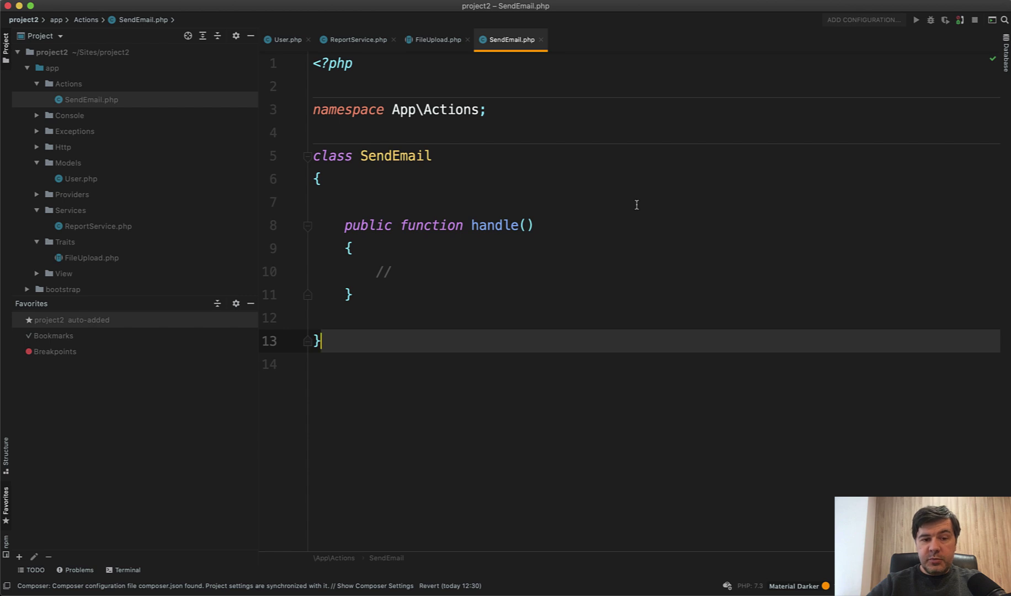